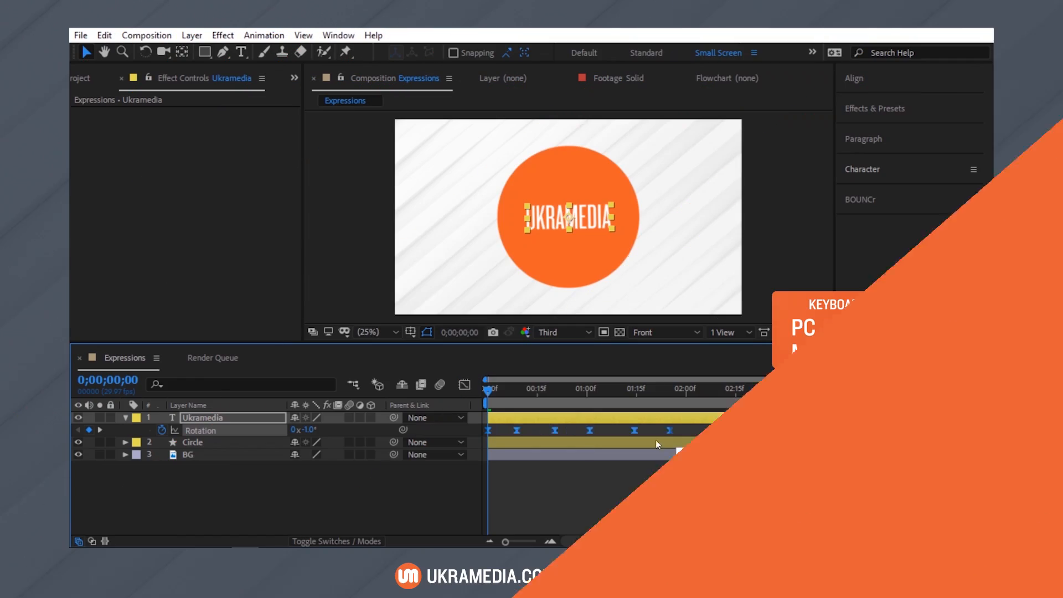
# Step: Show the Expression Controls submenu from the Effect Controls panel of the Controls layer
pyautogui.click(687, 389)
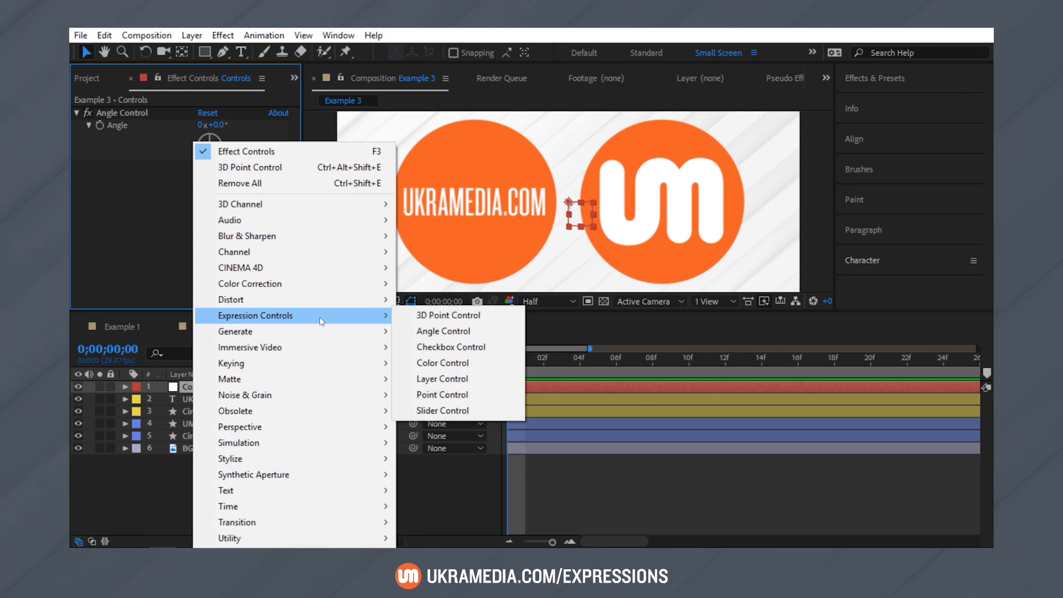
pyautogui.moveTo(156, 336)
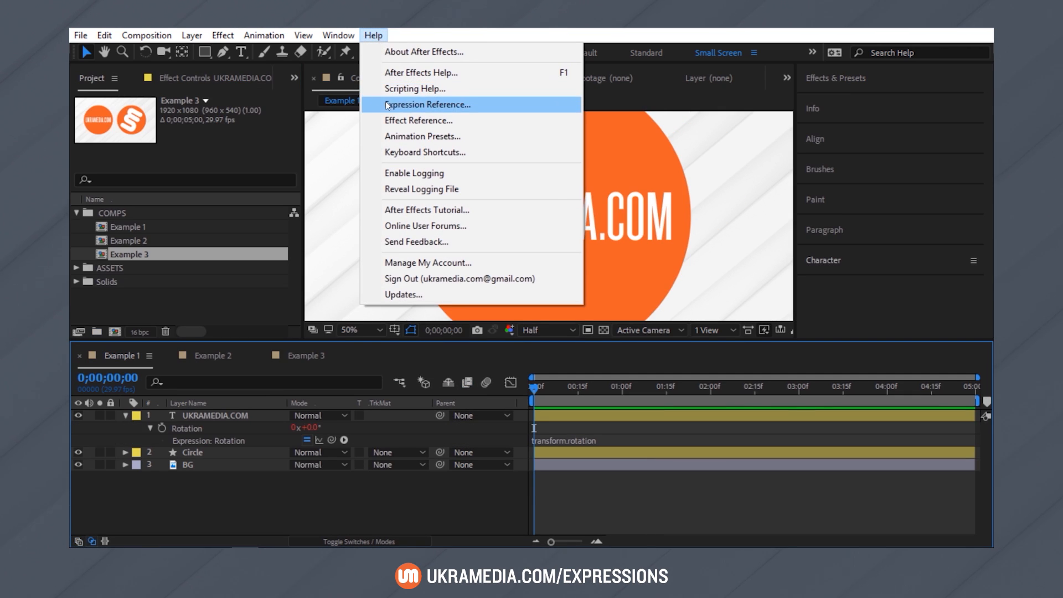
# Step: Bring up the Expression Reference documentation from the Help menu
pyautogui.click(427, 104)
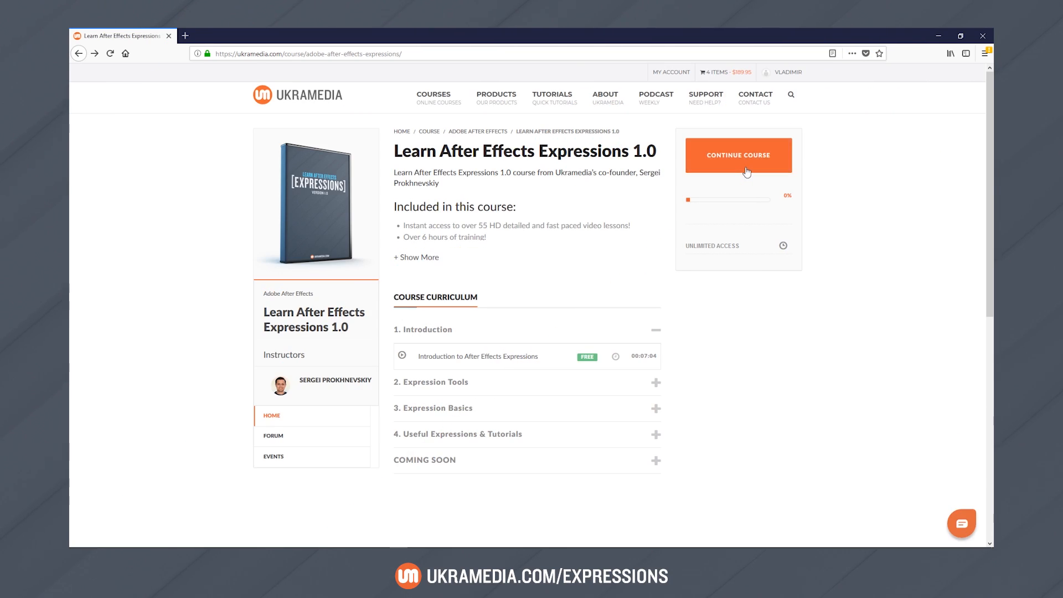
# Step: Continue the Expressions 1.0 course at the Keyboard Shortcuts lesson and browse the lesson sidebar
pyautogui.click(738, 155)
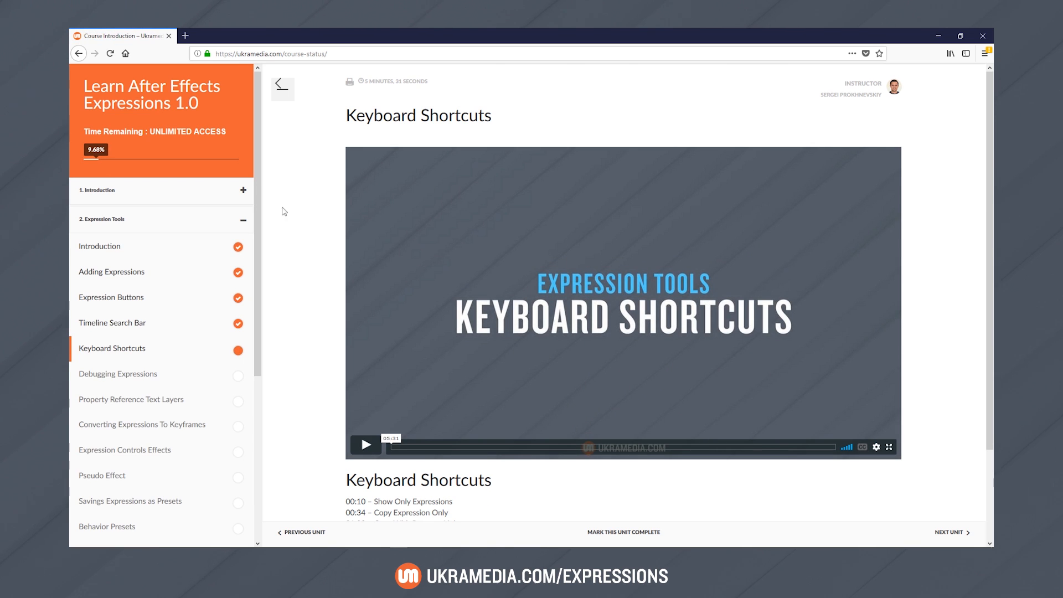
pyautogui.scroll(-3)
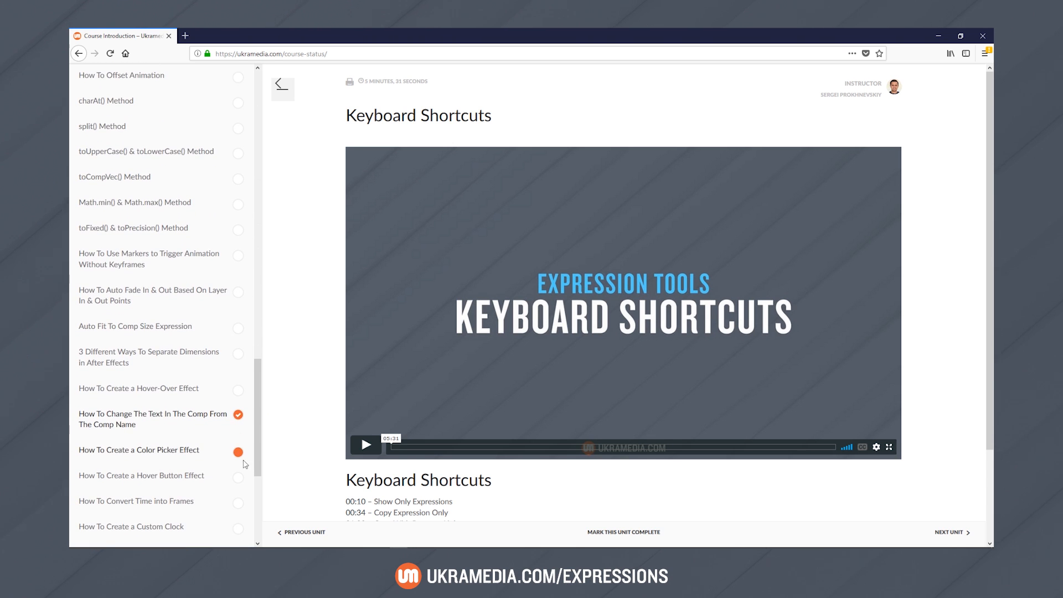
pyautogui.click(153, 419)
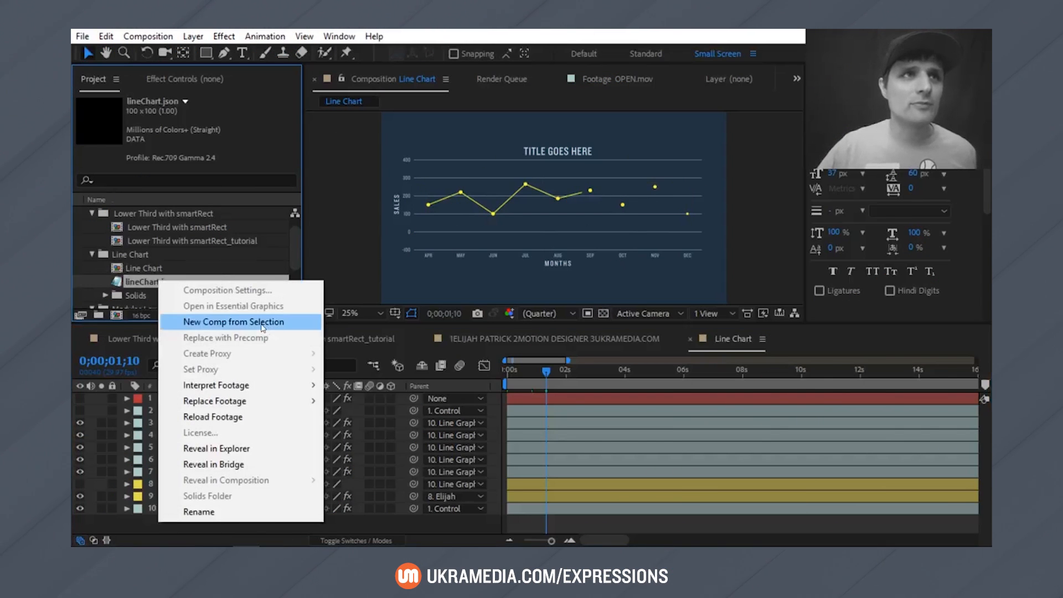
pyautogui.click(235, 321)
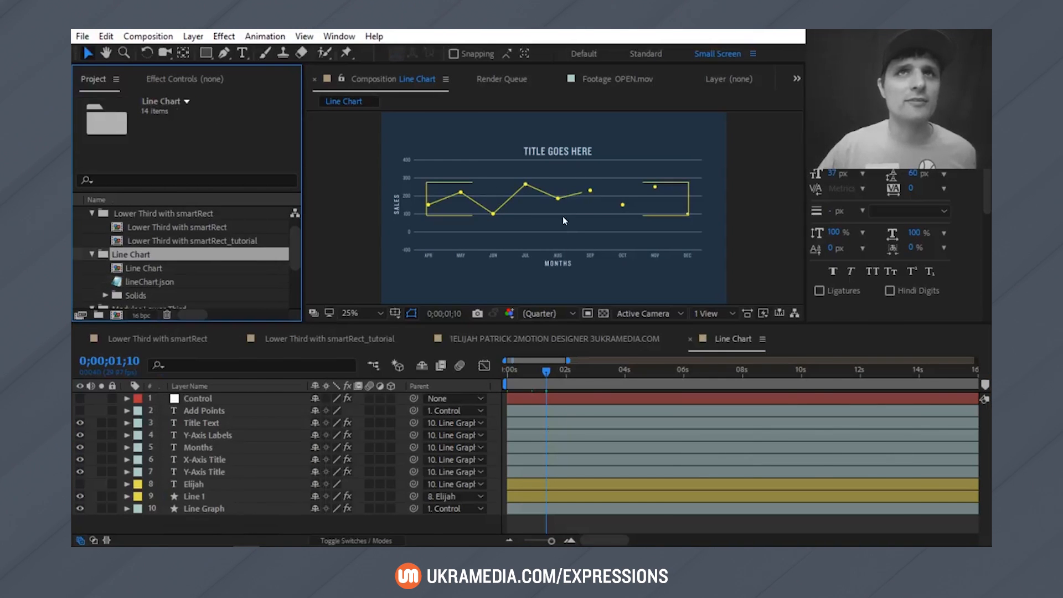